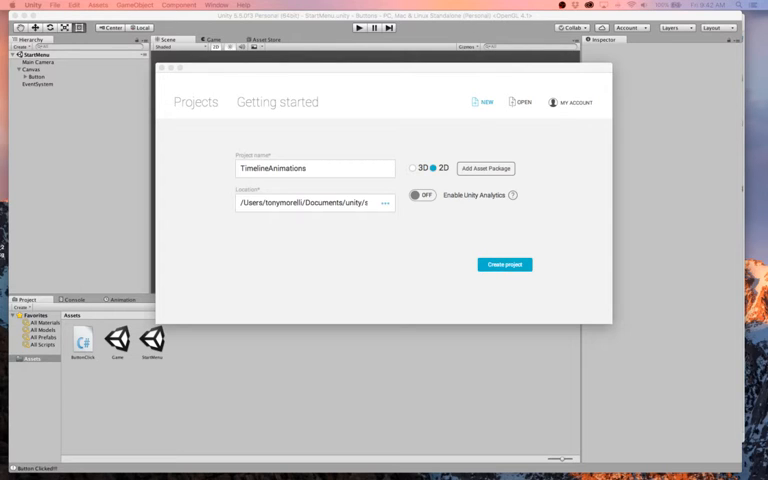
mouse_move(200, 219)
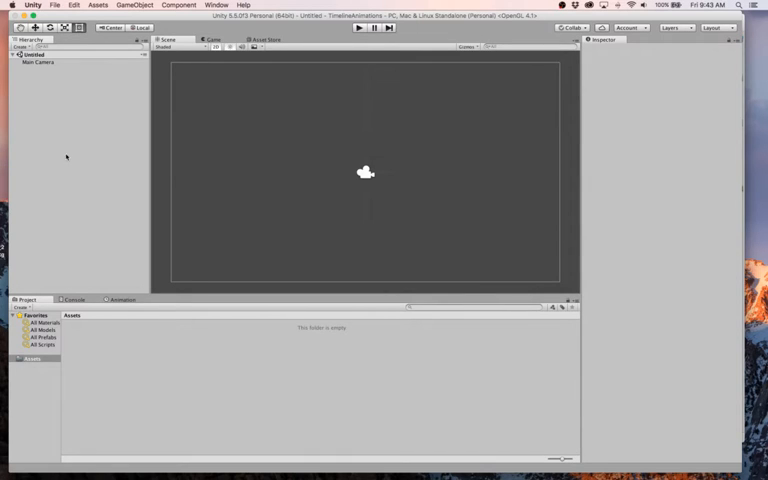
Step: Select Main Camera and begin changing its Background colour to white
left_click(39, 62)
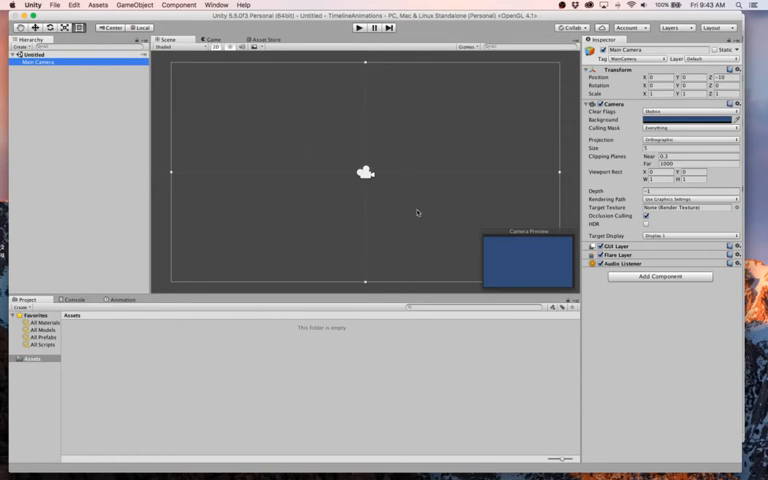
left_click(690, 120)
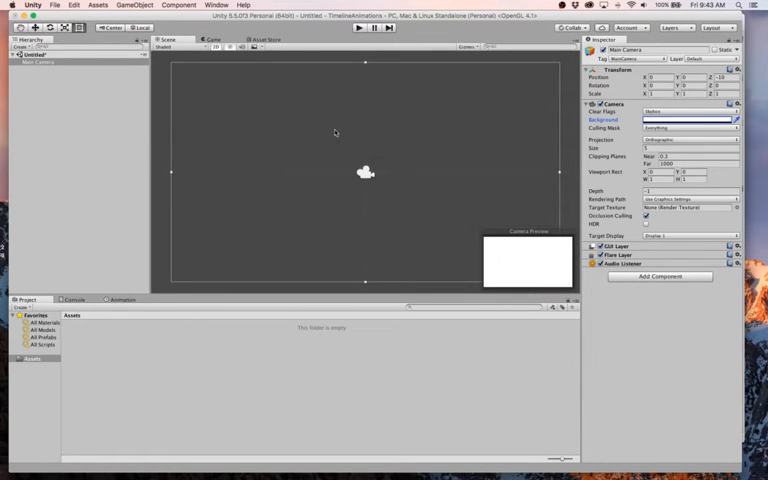
mouse_move(226, 190)
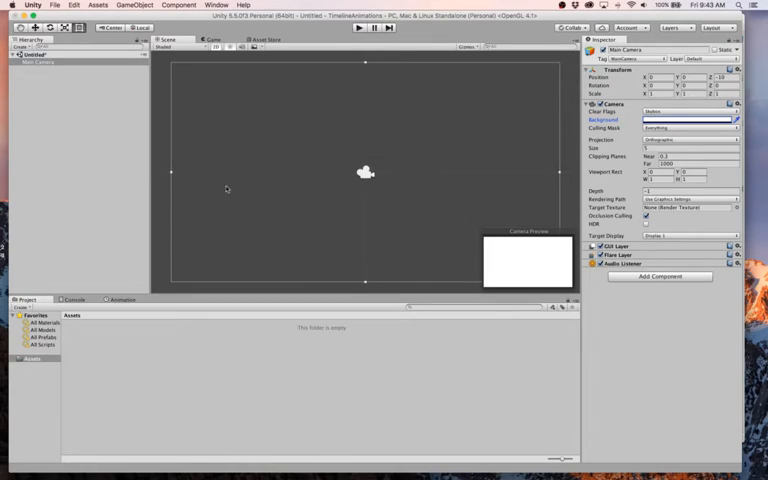
mouse_move(247, 223)
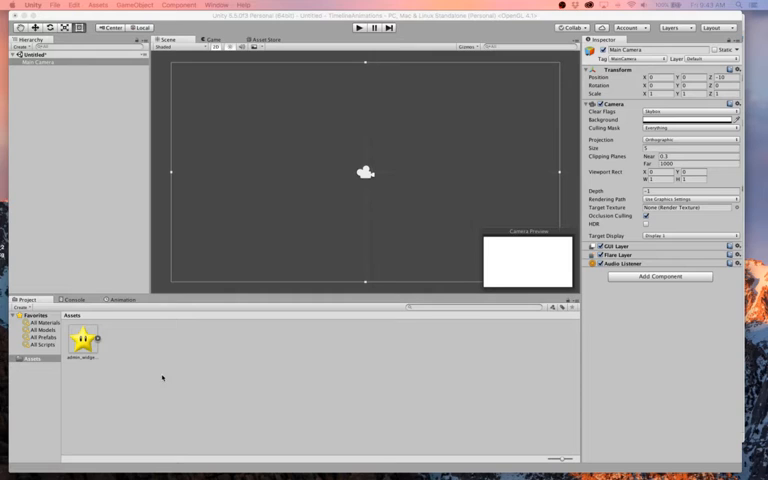
mouse_move(158, 374)
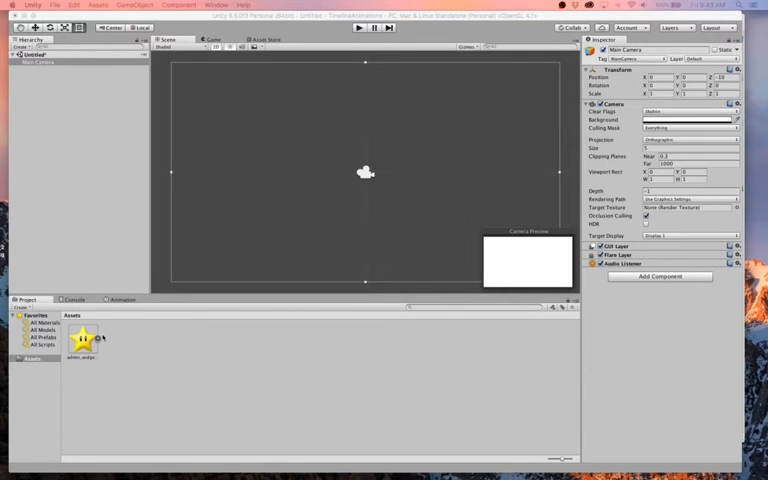
Step: Drop the star sprite into the Scene view and position it toward the lower right
left_click_drag(82, 339, 460, 208)
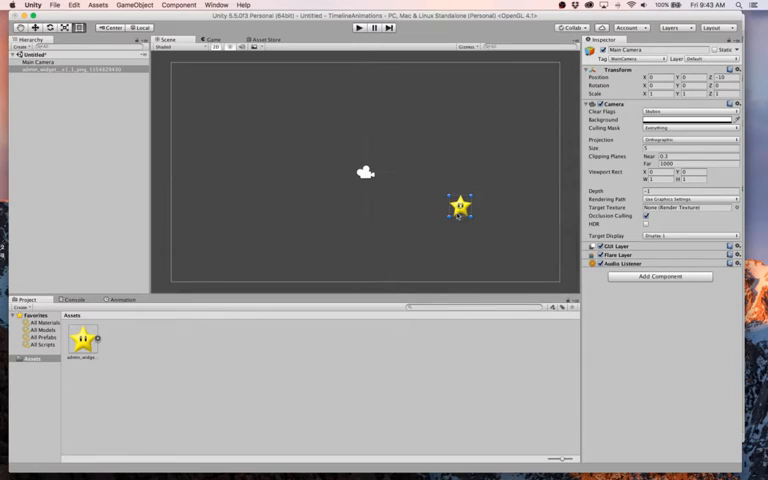
left_click_drag(460, 207, 495, 225)
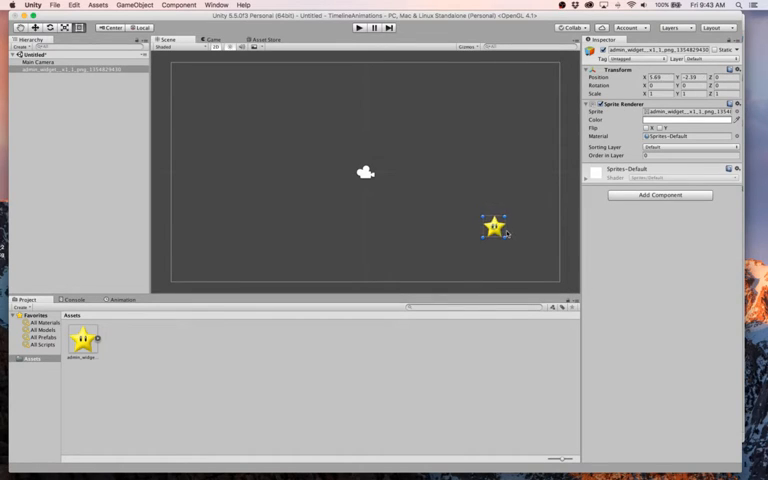
left_click_drag(493, 225, 498, 238)
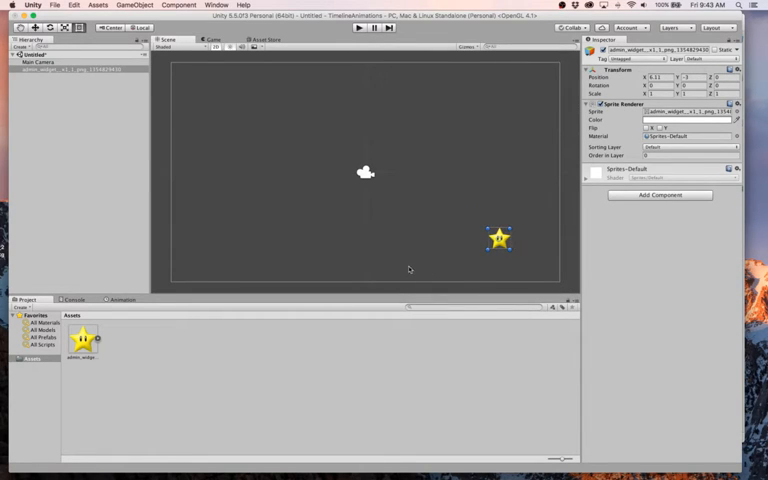
Step: Play the scene to preview the placed star, then stop playback
left_click(358, 27)
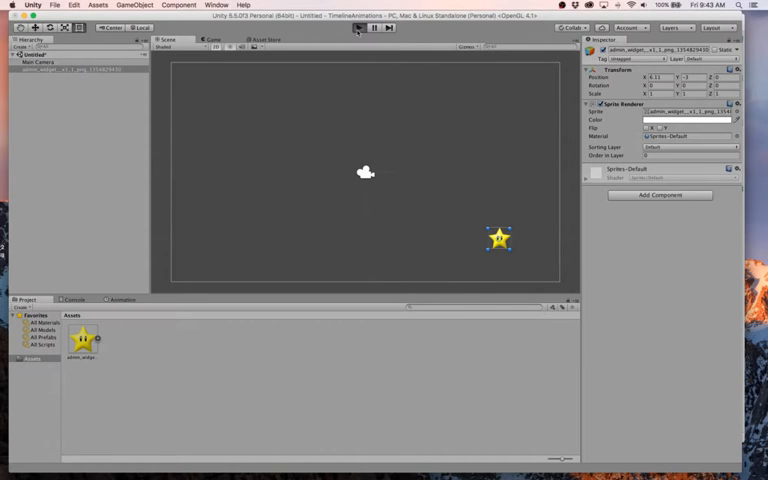
left_click(358, 28)
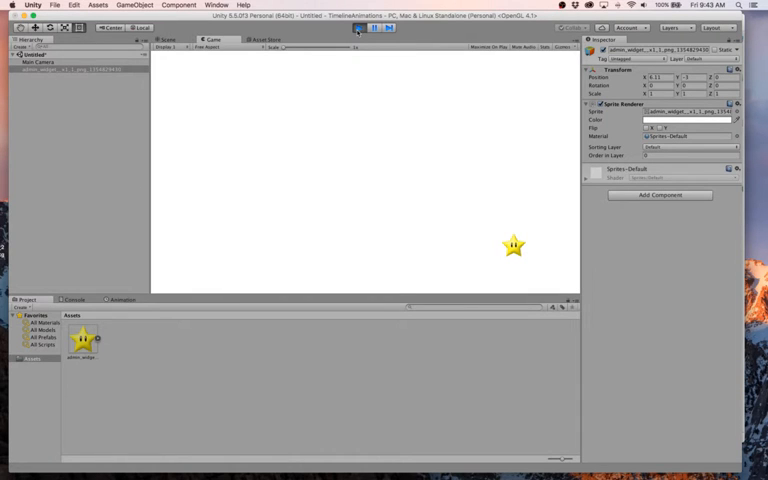
left_click(358, 27)
type("star")
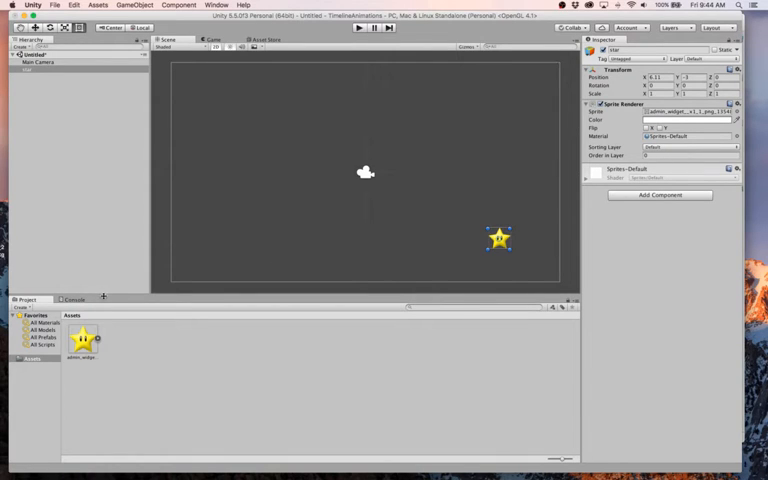
Step: Open the Animation window from the Window menu with the star selected
left_click(217, 5)
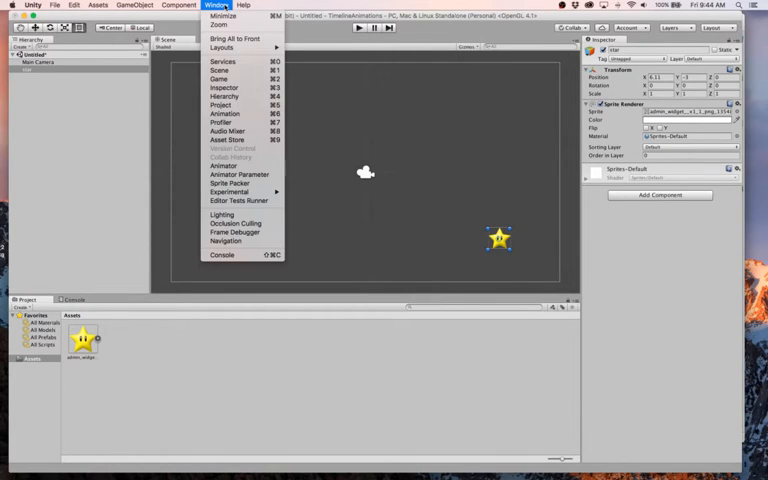
left_click(226, 113)
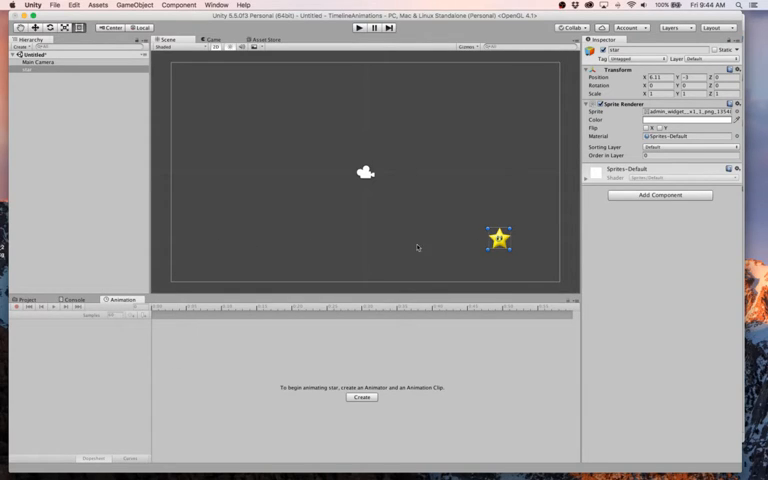
mouse_move(305, 354)
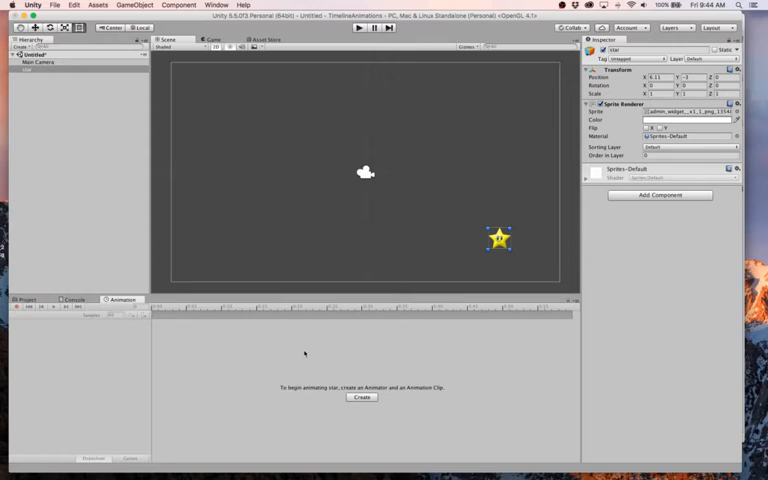
mouse_move(330, 387)
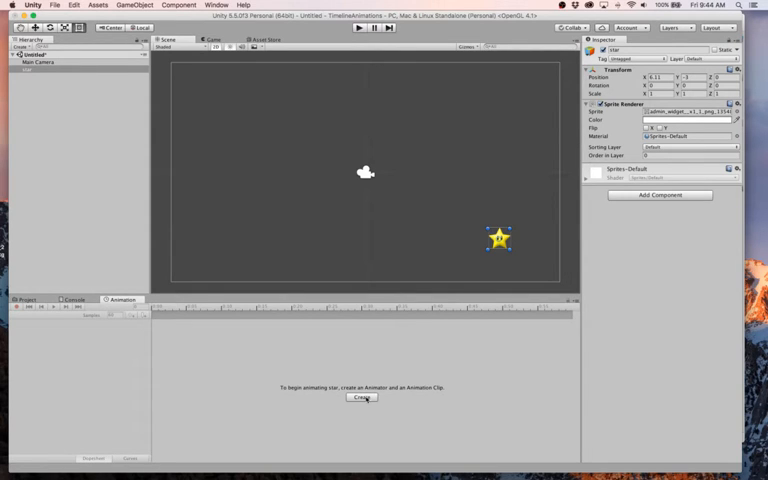
Step: Create a new animation clip for the star named starAnimation and save it
left_click(361, 397)
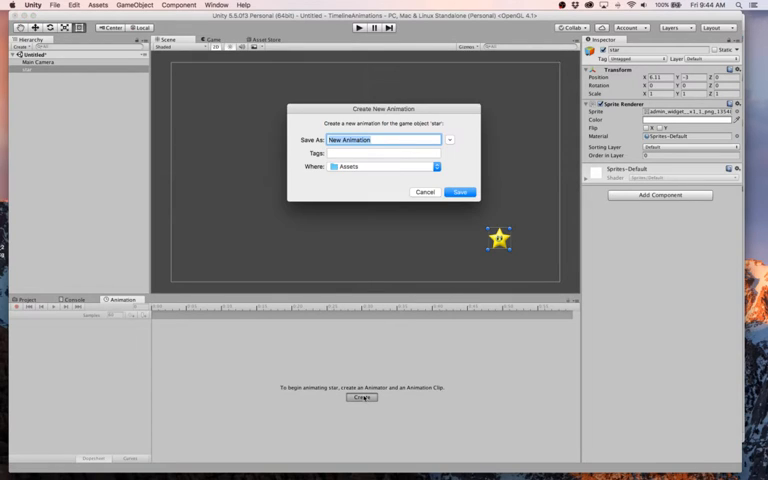
type("starAni")
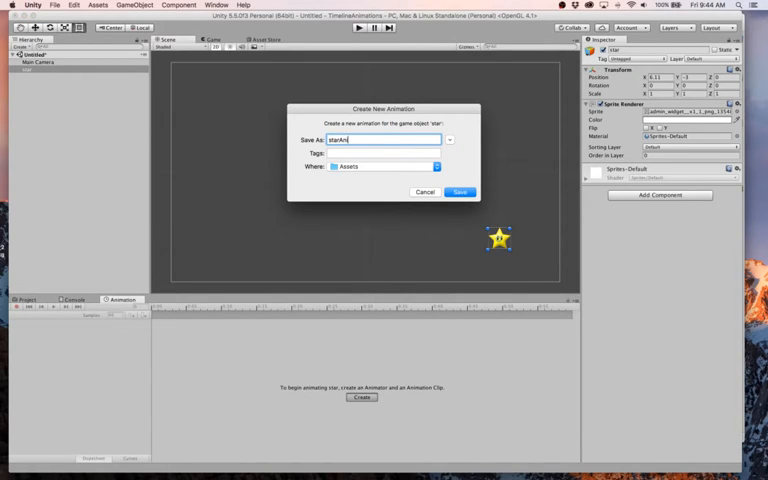
left_click(459, 192)
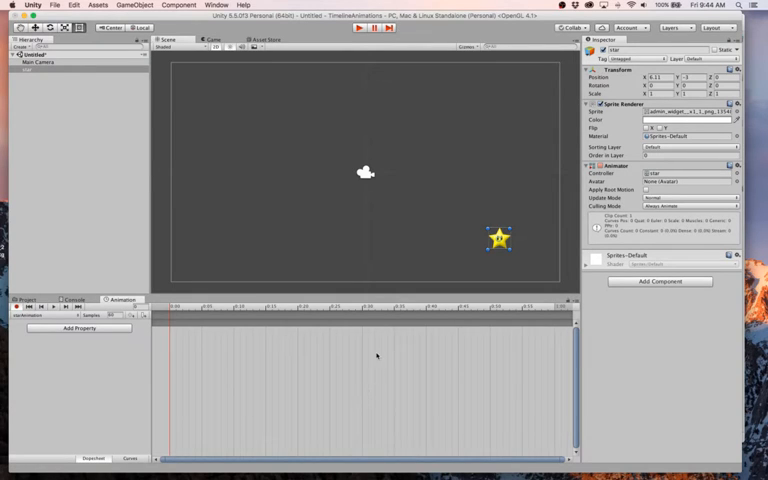
mouse_move(409, 324)
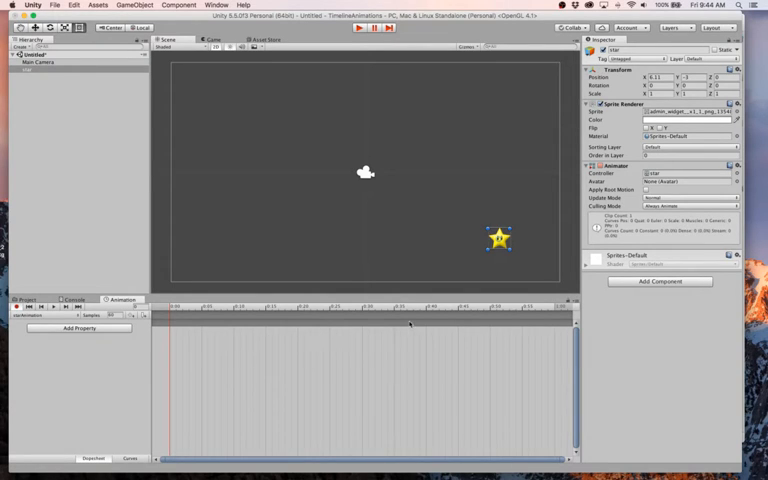
mouse_move(117, 338)
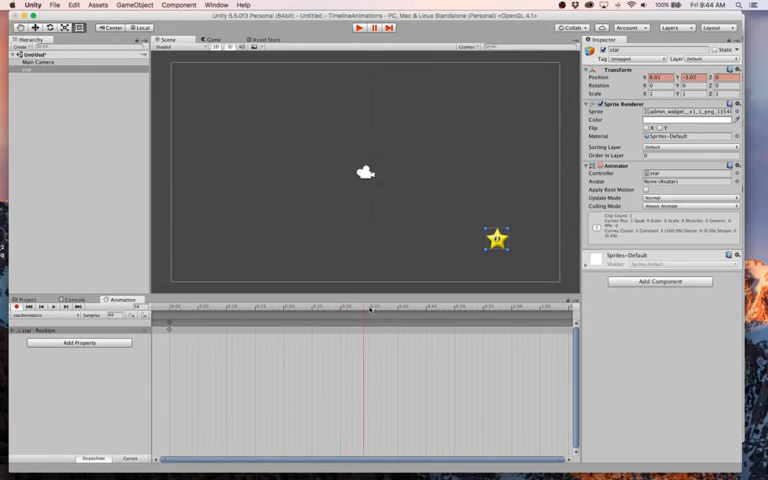
Step: Keyframe the star left at 1:00 and back right at 2:00, then play the slide
left_click(510, 318)
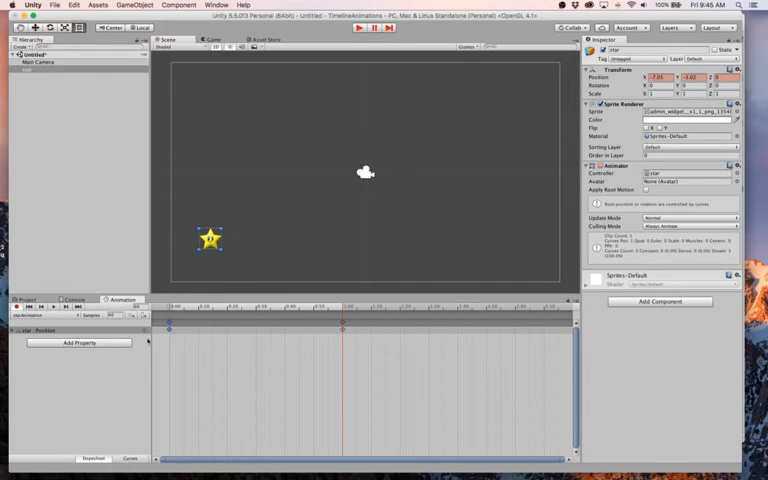
mouse_move(550, 328)
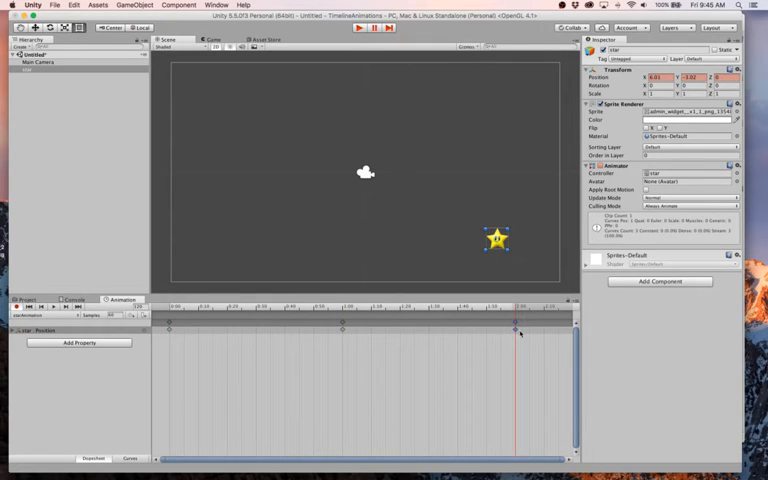
left_click(355, 27)
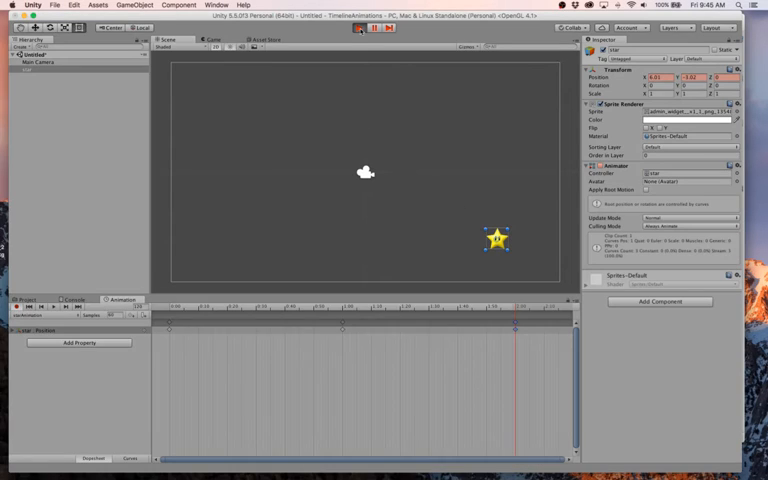
left_click(210, 40)
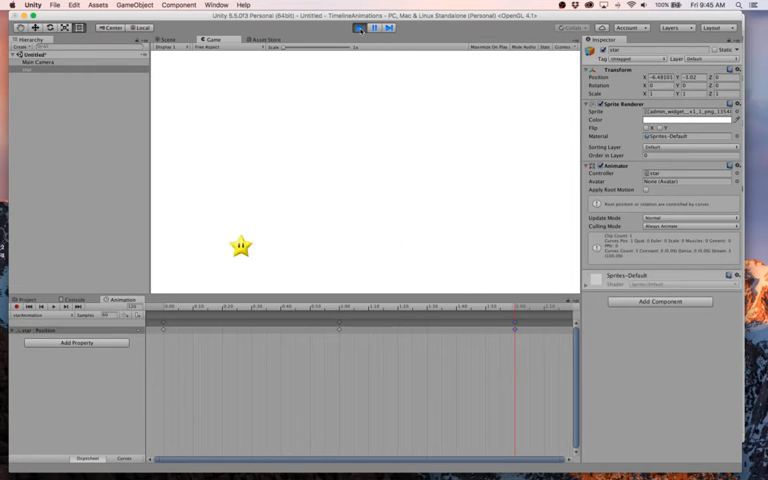
Step: Stop the running preview of the slide animation
left_click(359, 27)
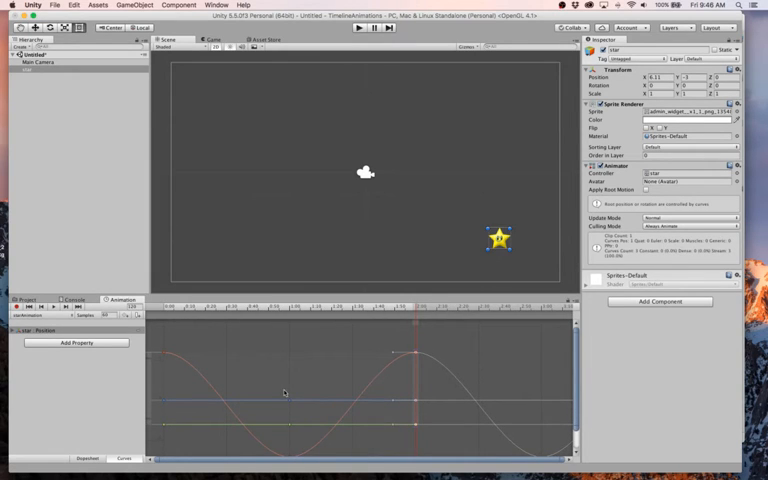
mouse_move(200, 377)
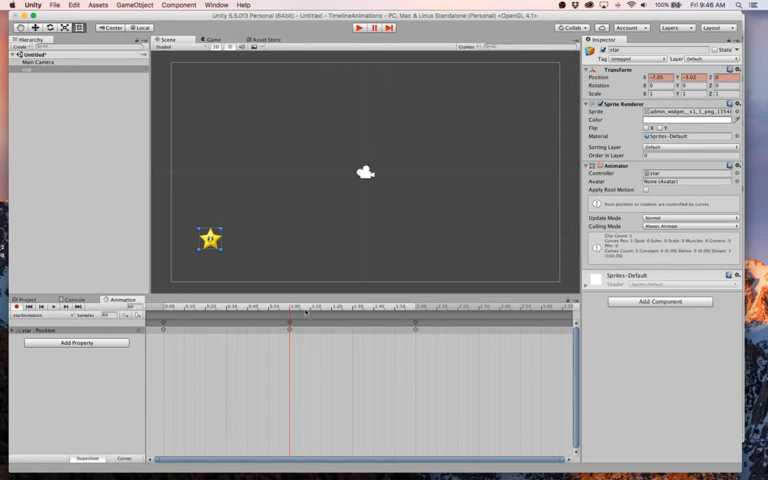
Step: Keyframe Scale 2 at 1:00 and Scale 1 at 2:00, then play the combined animation
left_click(660, 93)
type("2")
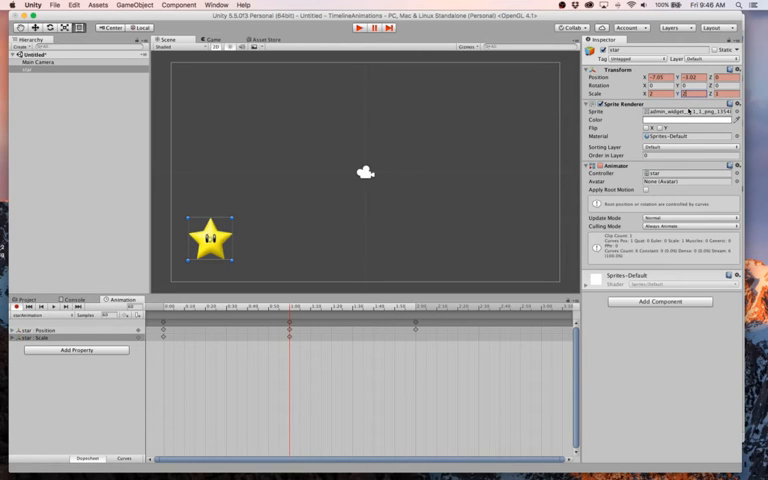
left_click(356, 27)
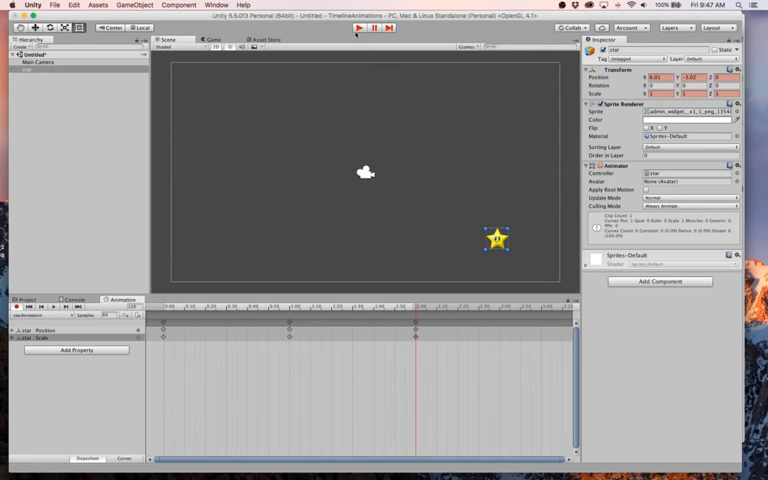
left_click(368, 27)
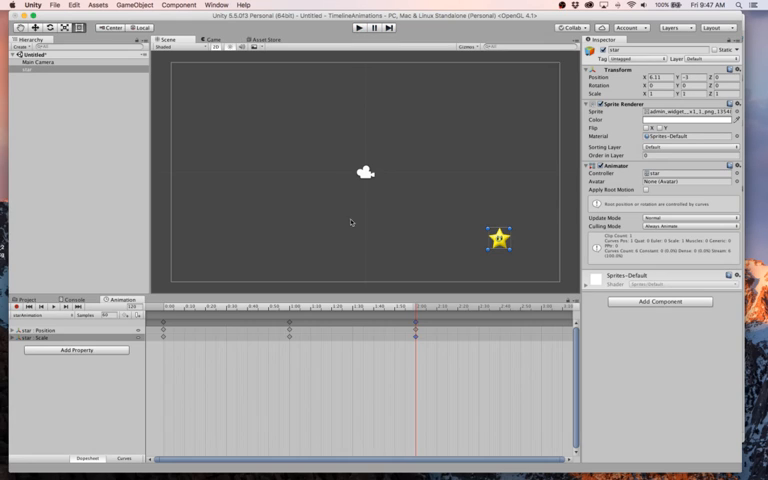
mouse_move(237, 334)
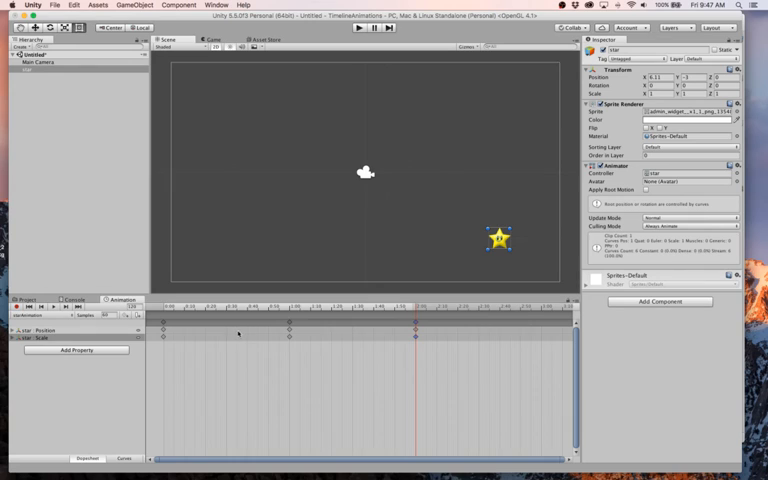